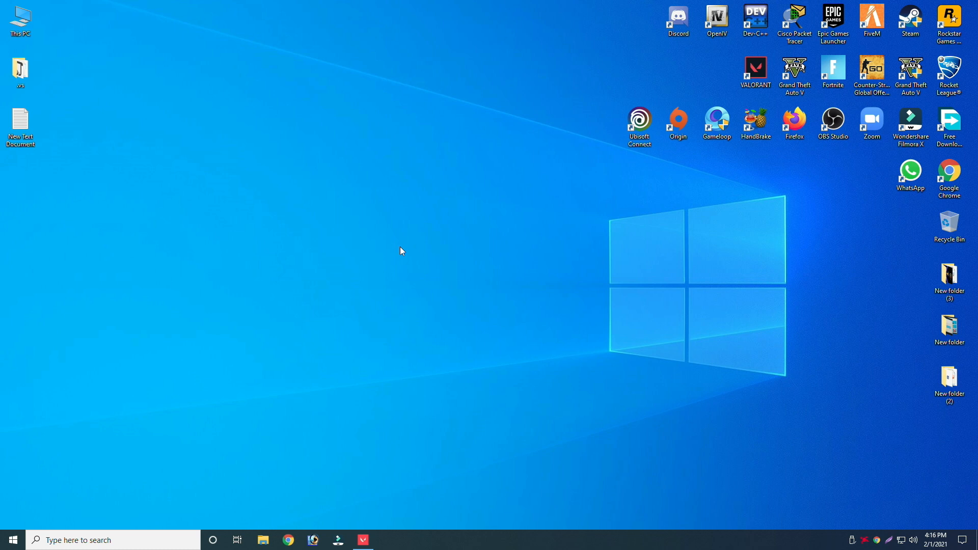
mouse_move(465, 185)
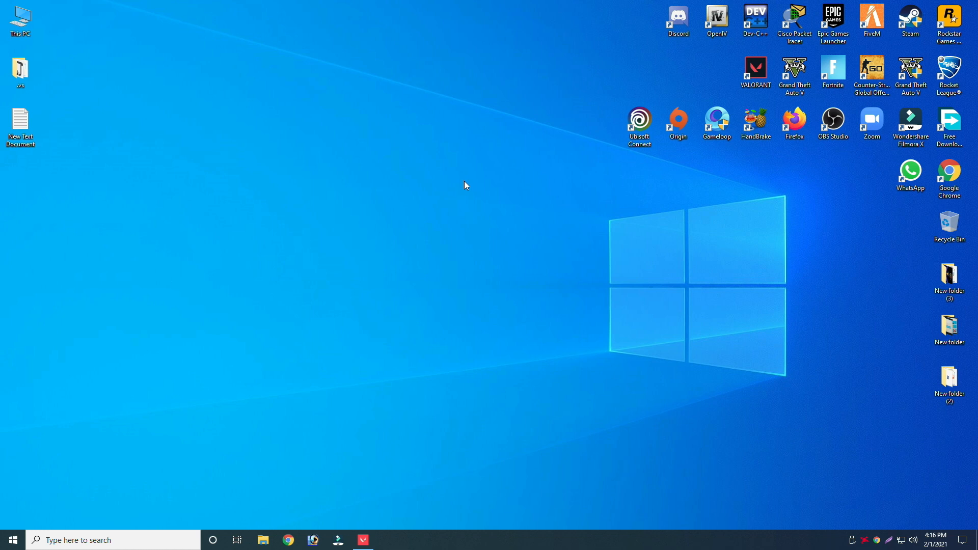
mouse_move(752, 522)
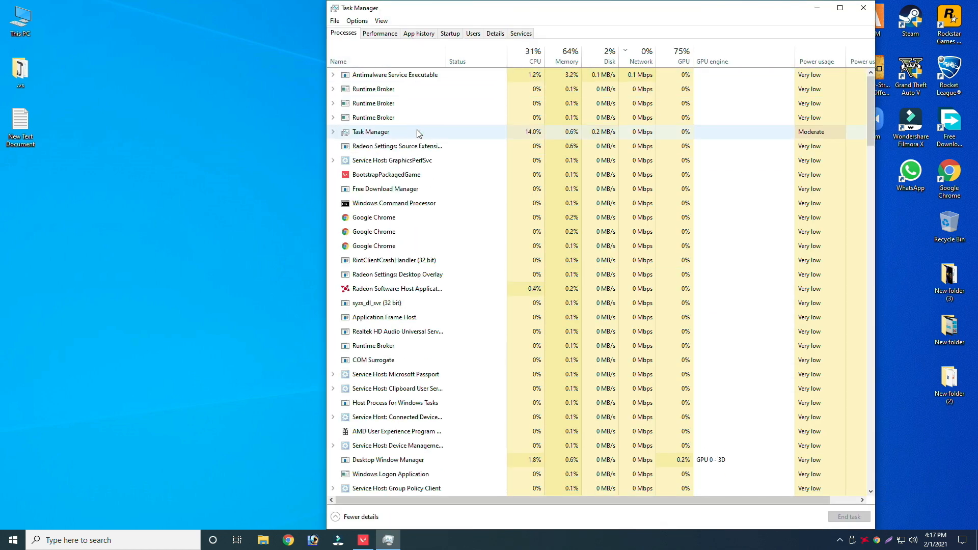
- End the BootstrapPackagedGame process and the VALORANT process group in Task Manager
right_click(386, 174)
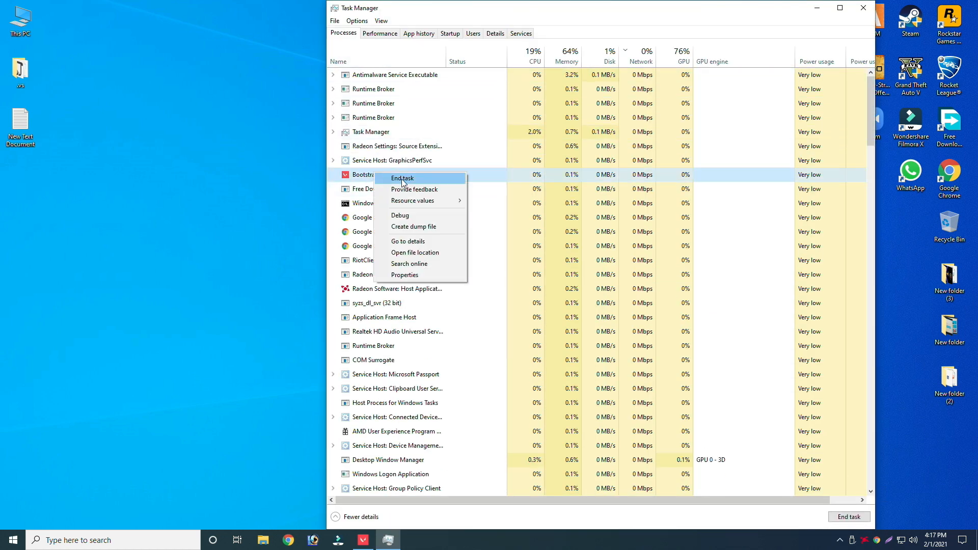
left_click(402, 177)
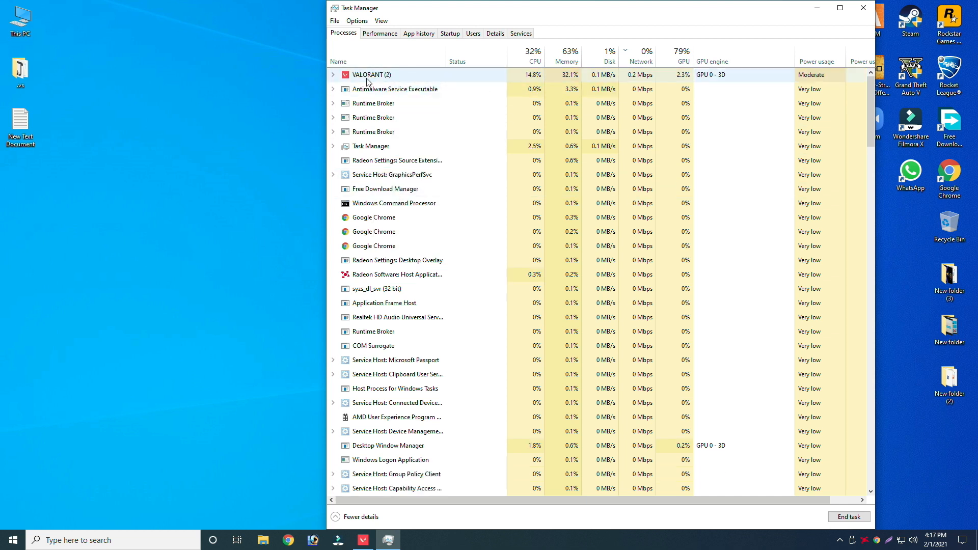
left_click(333, 75)
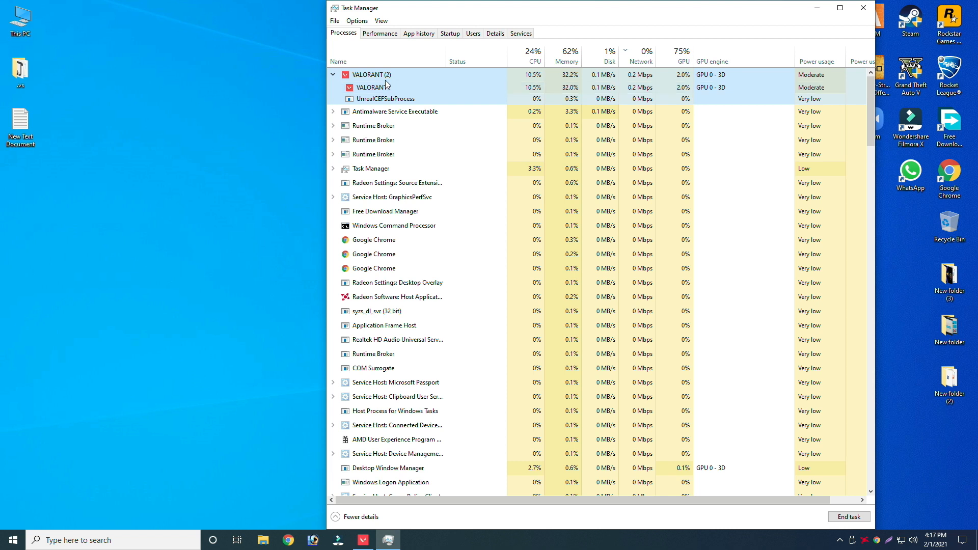
left_click(333, 74)
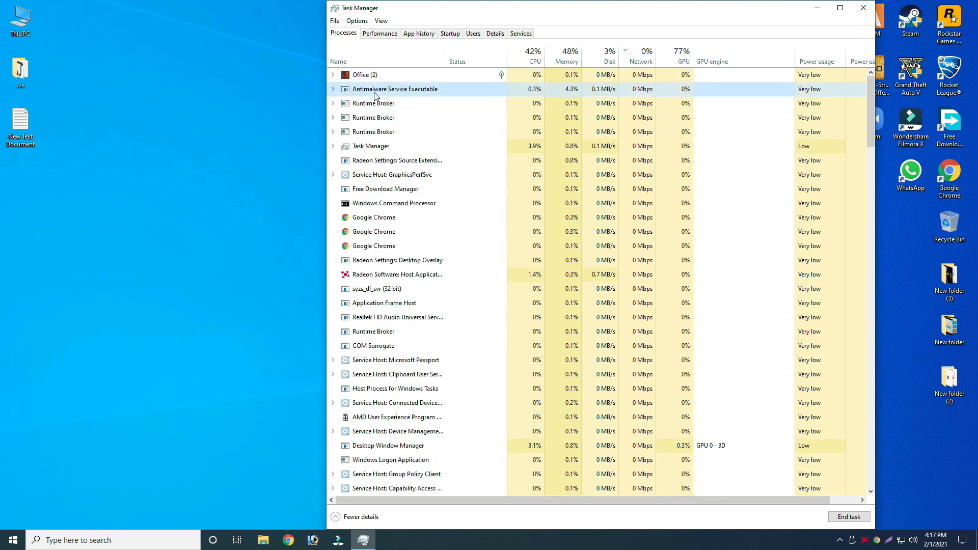
- Check the remaining process list and close Task Manager to return to the desktop
scroll("down", 3)
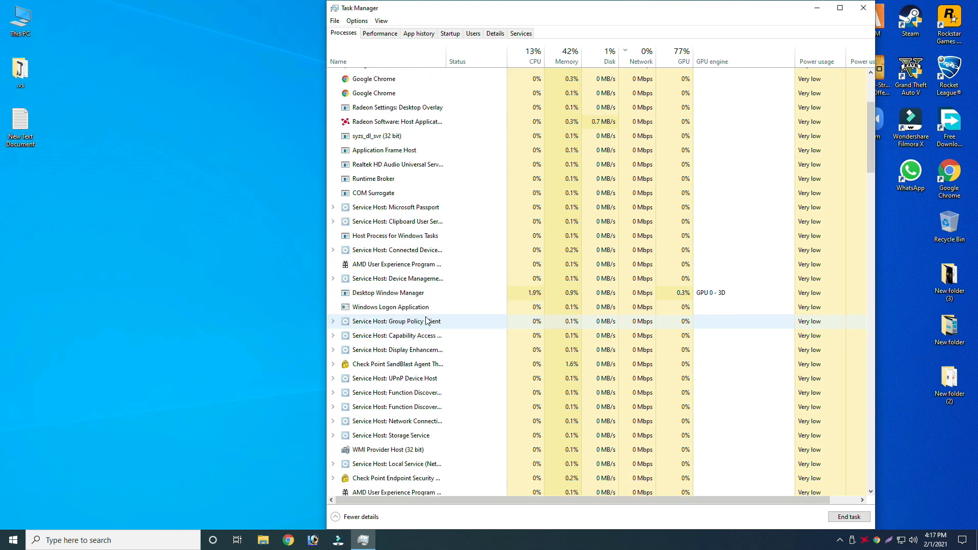
scroll("down", 3)
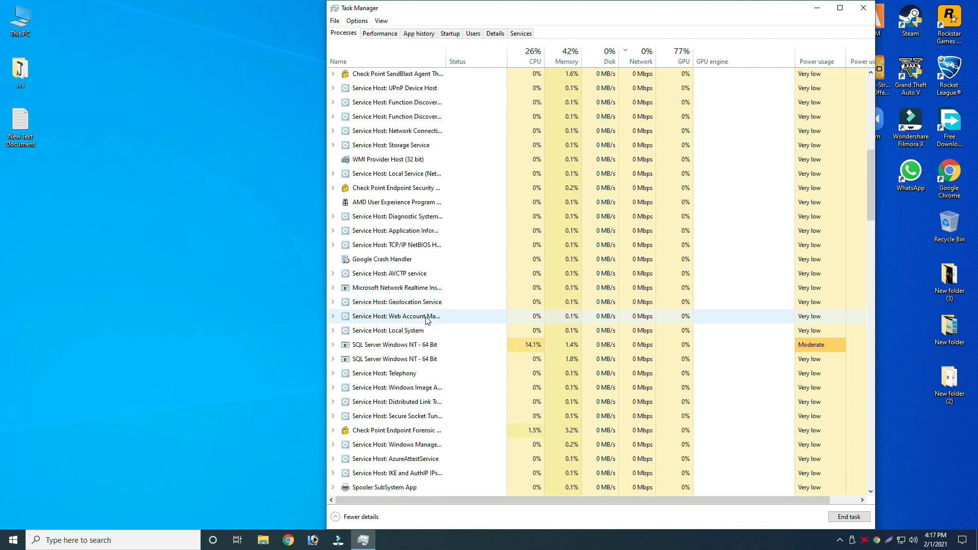
scroll("up", 3)
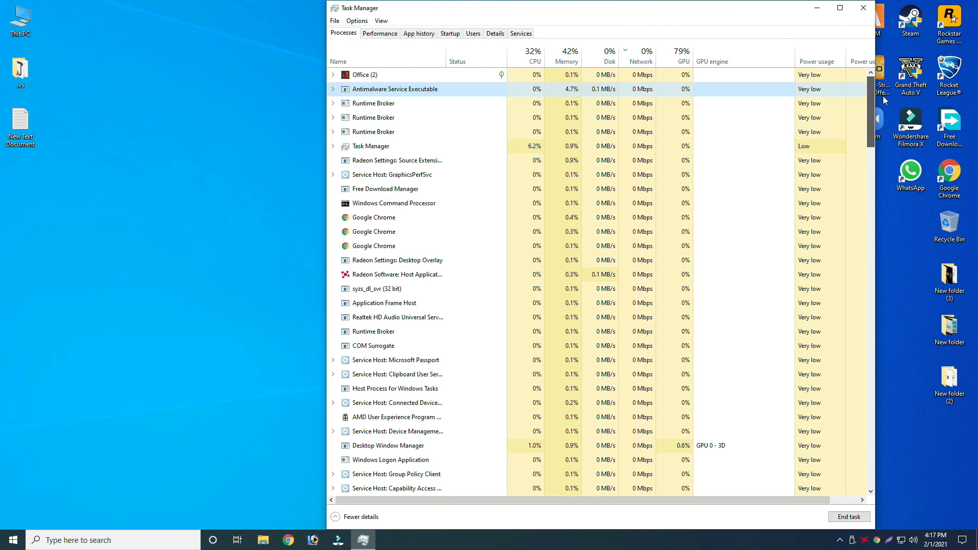
mouse_move(841, 19)
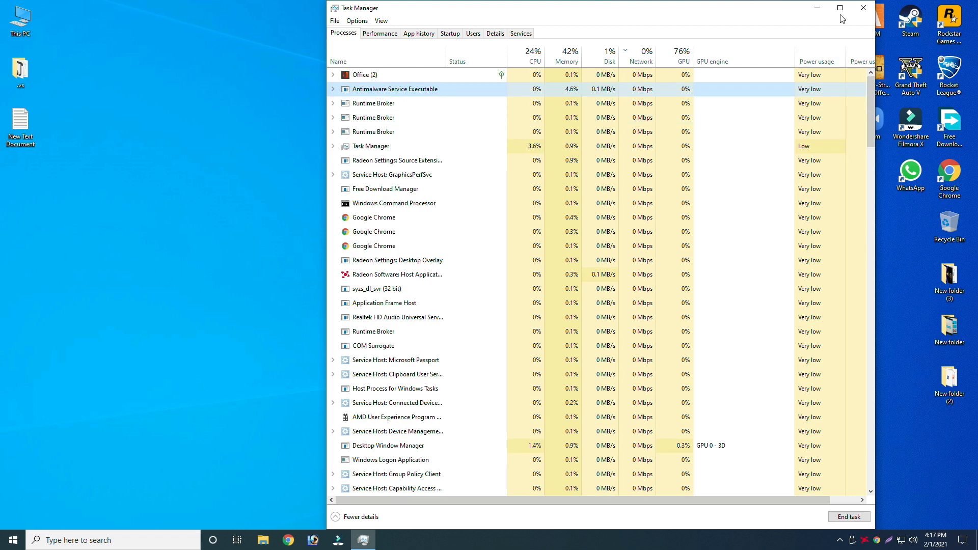
left_click(863, 7)
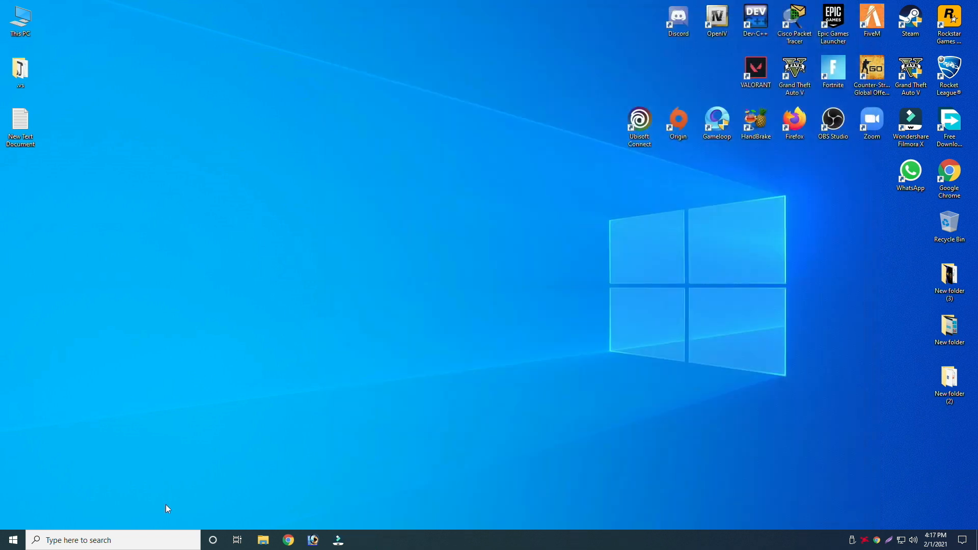
- Search for and launch the Services console from Windows Search
type("settings")
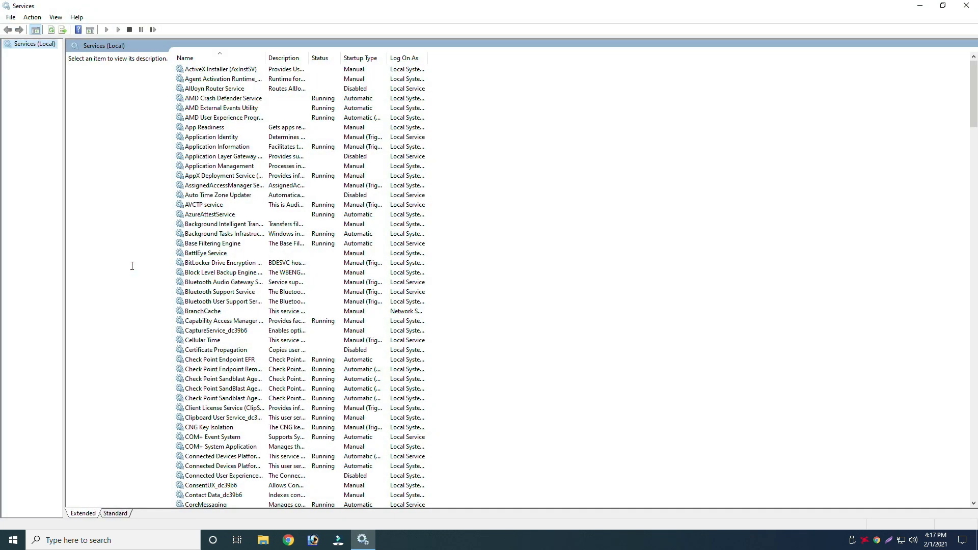
mouse_move(713, 298)
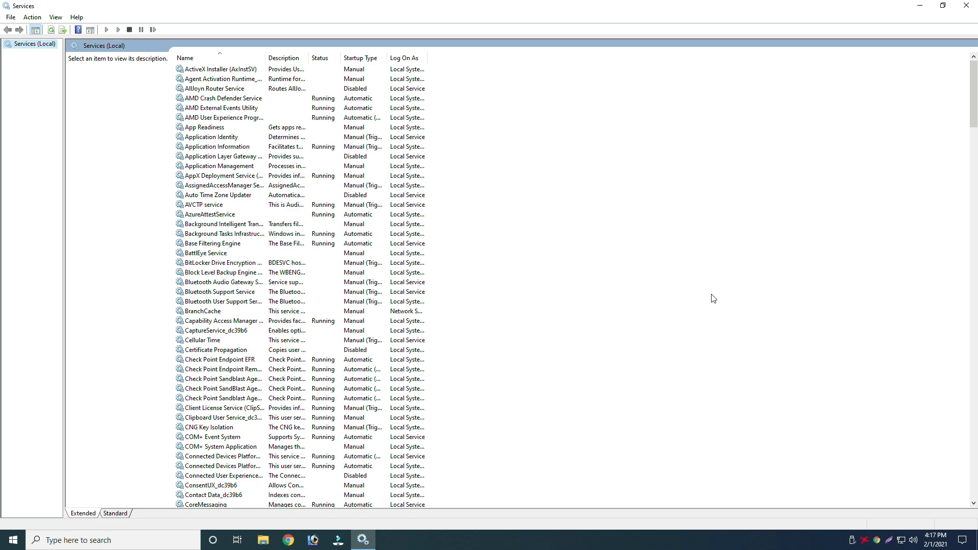
- Locate the vgc service in the list and bring up its Properties dialog
scroll("down", 3)
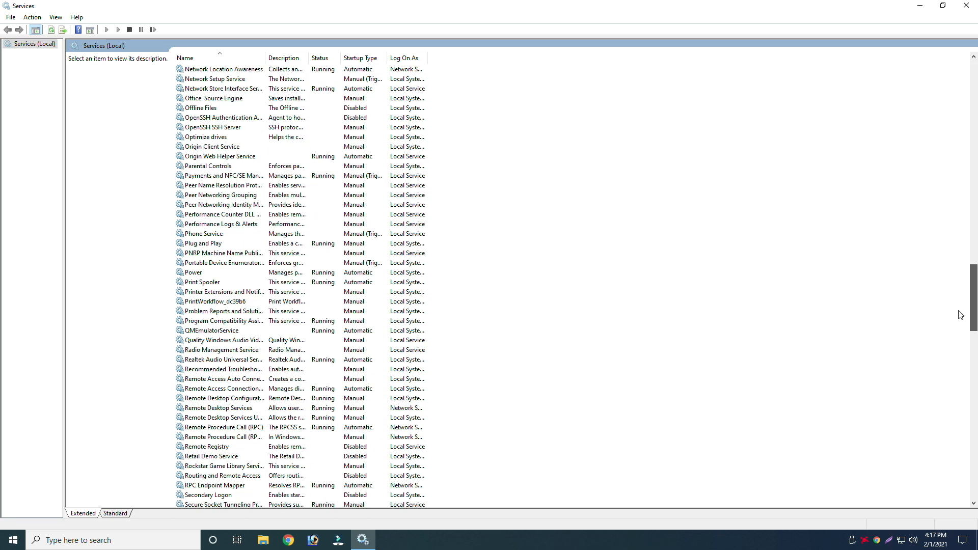
scroll("down", 3)
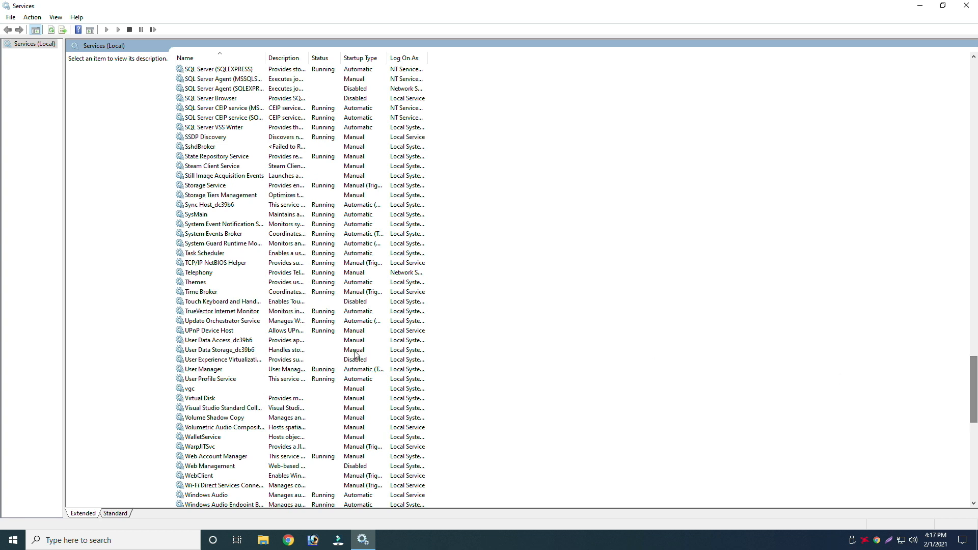
left_click(200, 388)
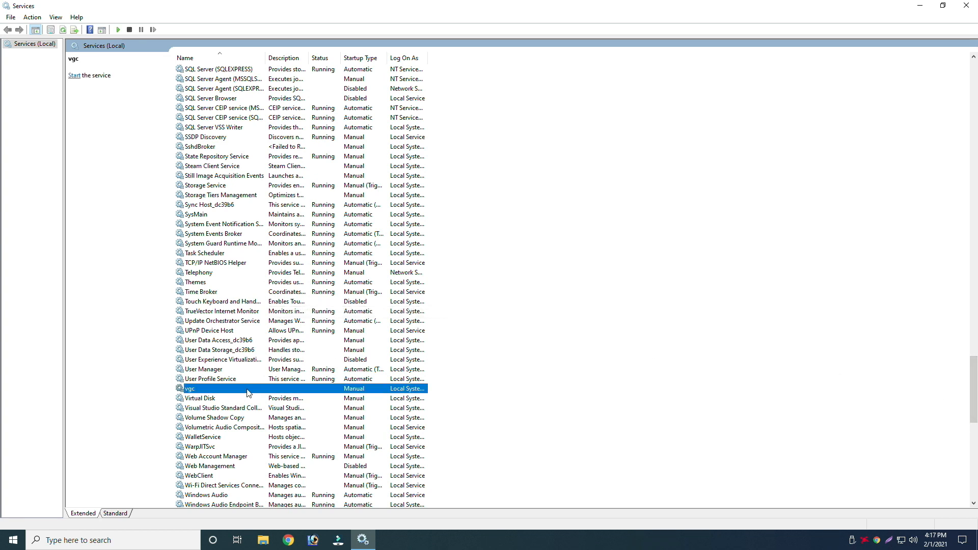
right_click(190, 388)
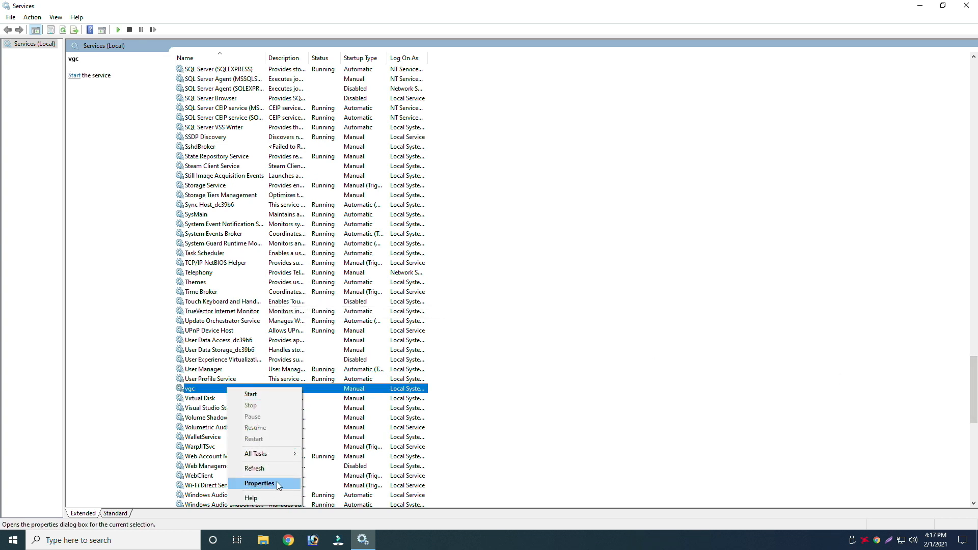
left_click(259, 483)
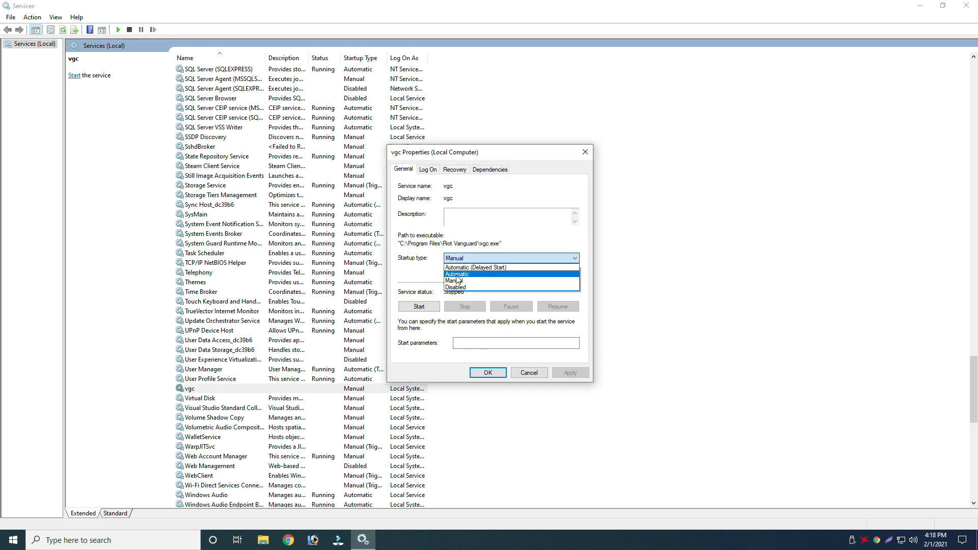
- Set vgc startup type to Automatic, start it and confirm so its status reads Running
left_click(456, 274)
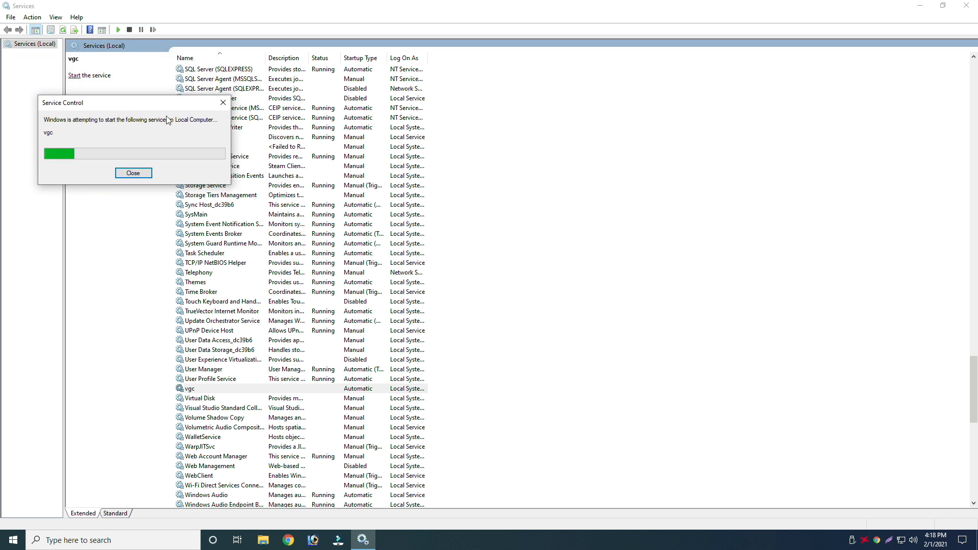
left_click(132, 173)
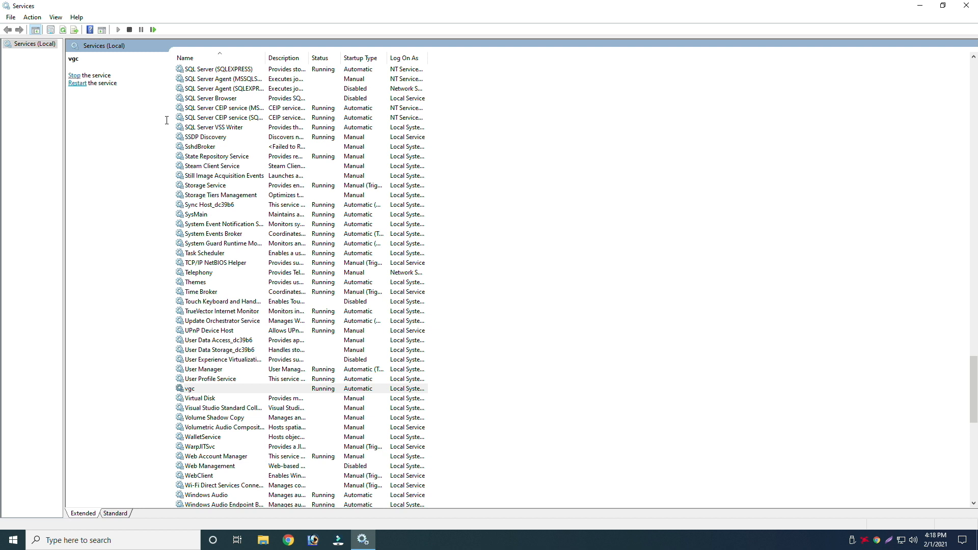
scroll("up", 3)
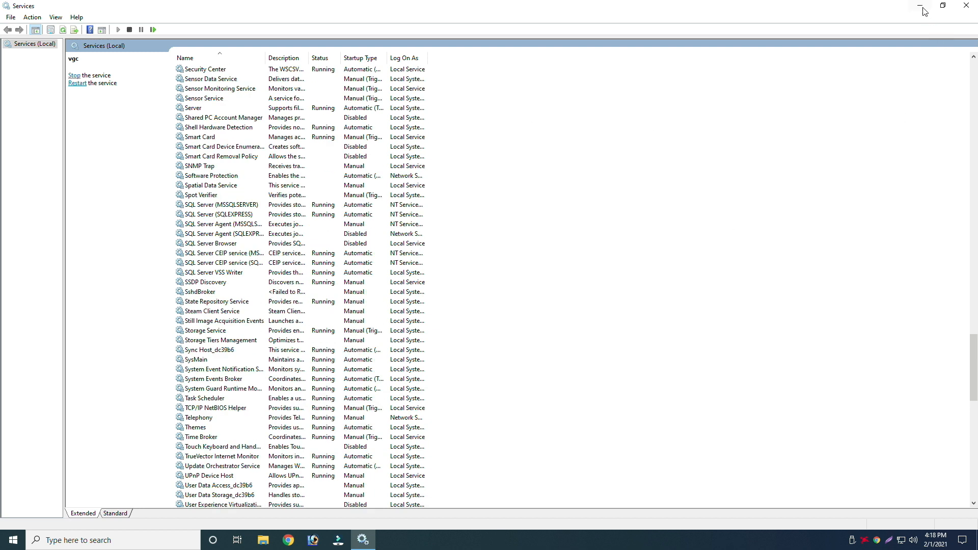
scroll("up", 3)
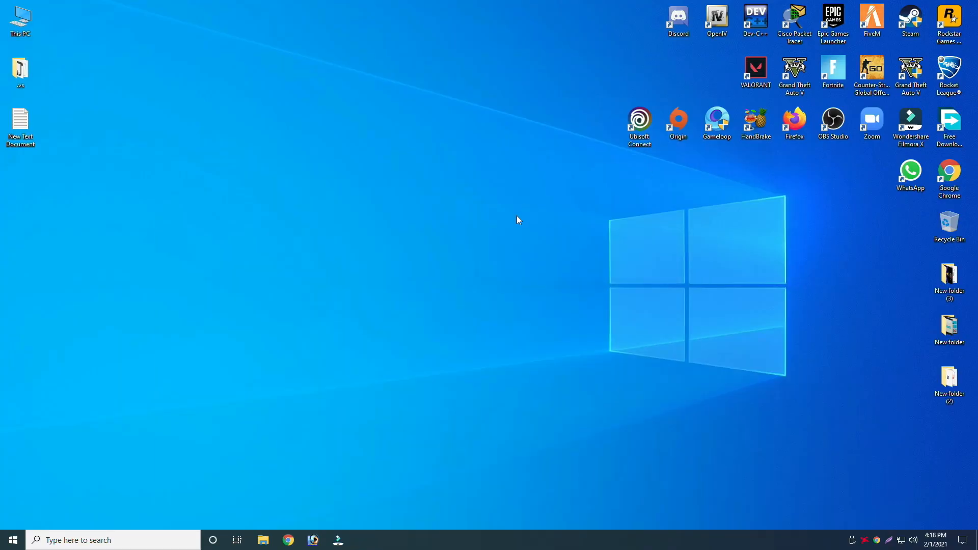
mouse_move(755, 68)
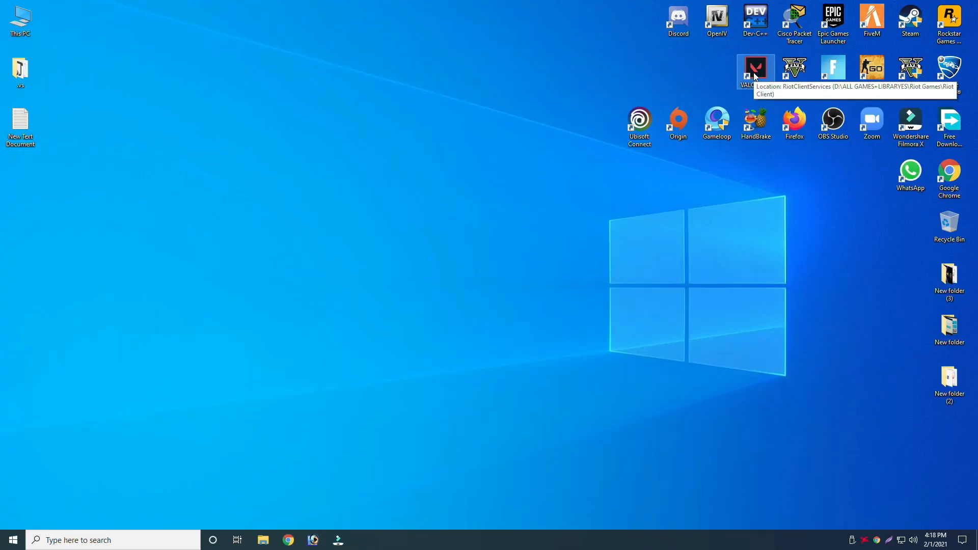
- Relaunch VALORANT from its desktop shortcut and focus its Warnings: Read Before Playing screen
double_click(755, 68)
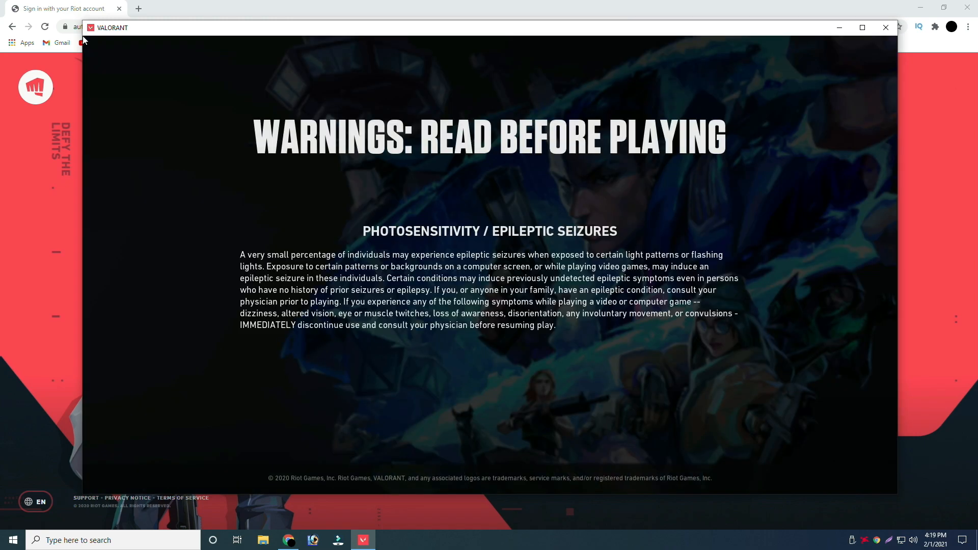
left_click(862, 26)
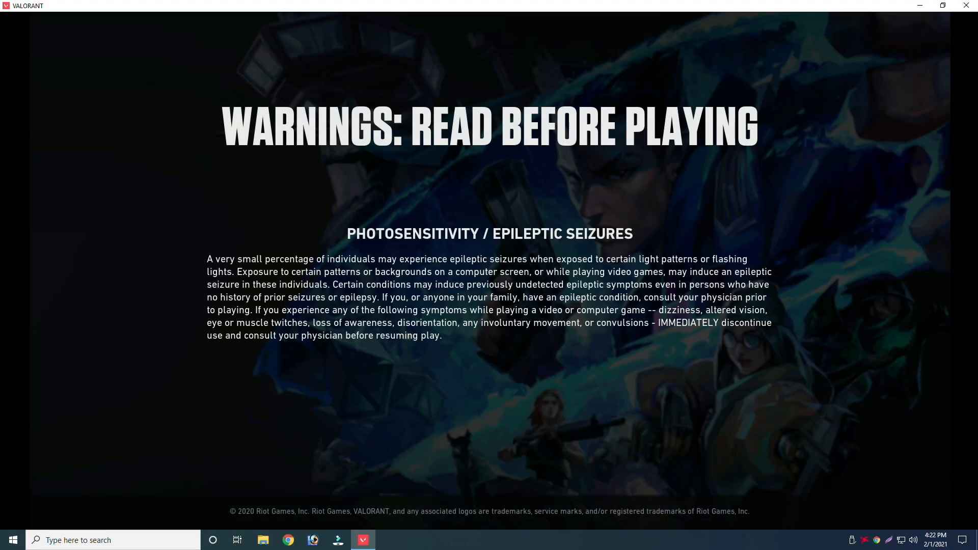